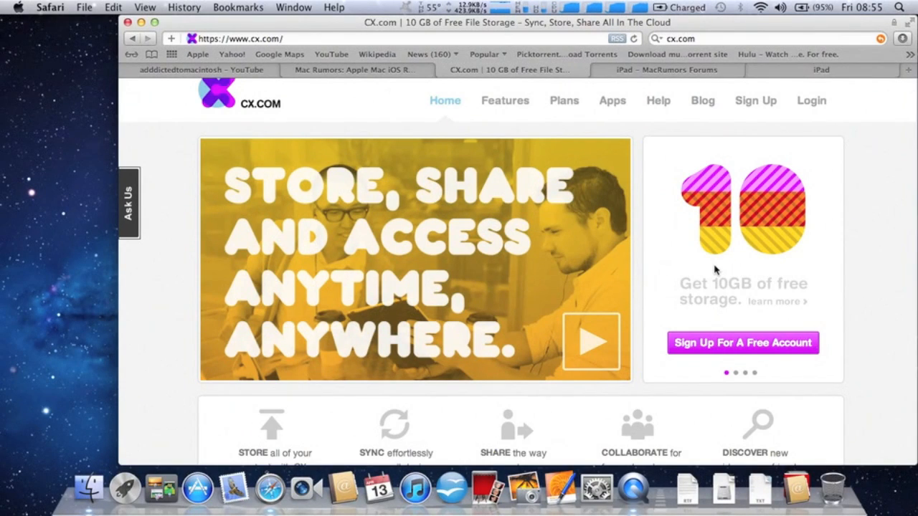
- Sign in on CX.com, download the Mac client, and run its standard install on Macintosh HD
{"action": "left_click", "coordinate": [811, 101]}
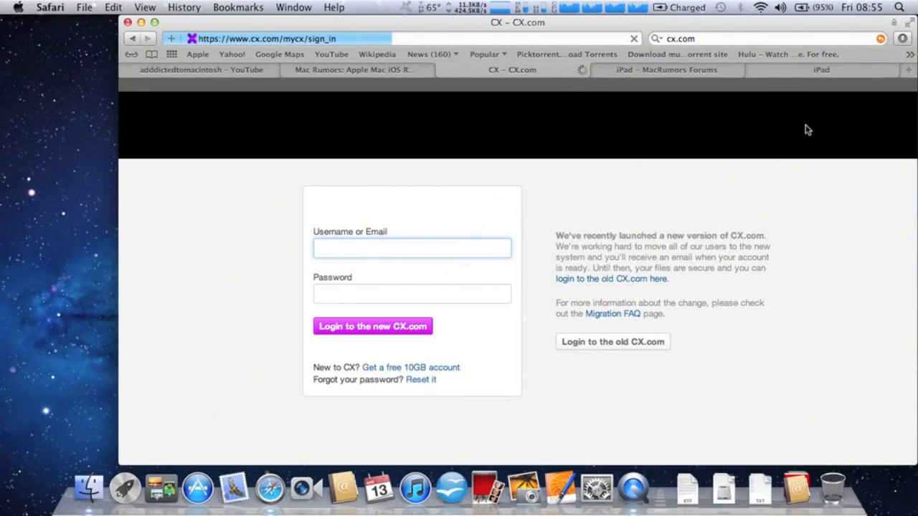
{"action": "left_click", "coordinate": [372, 327]}
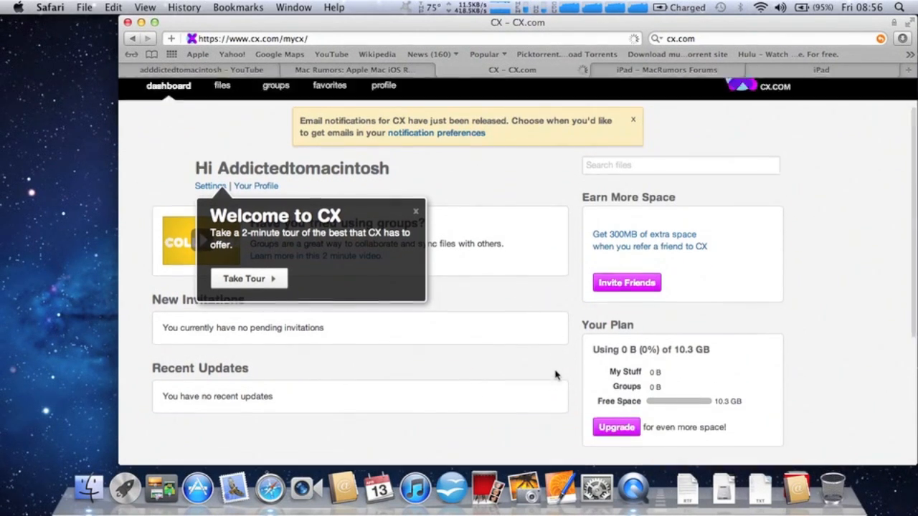
{"action": "scroll", "scroll_direction": "down", "scroll_amount": 3}
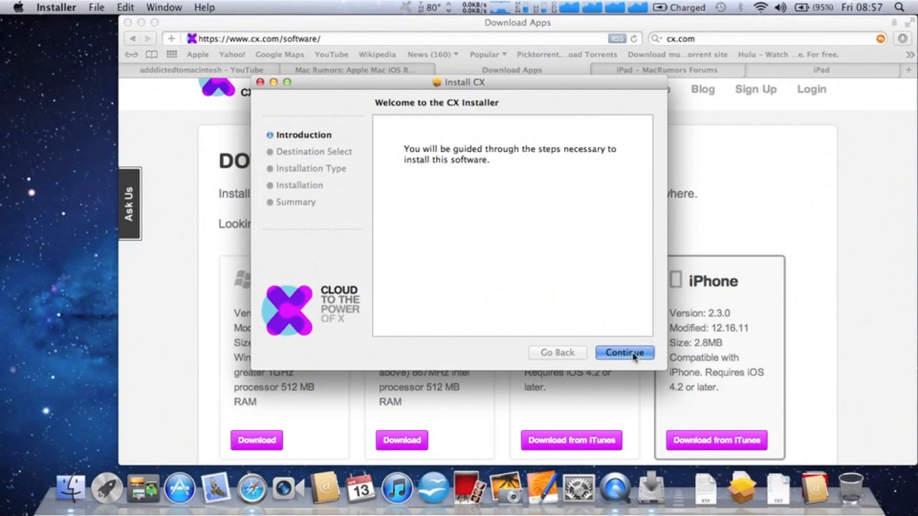
{"action": "left_click", "coordinate": [624, 352]}
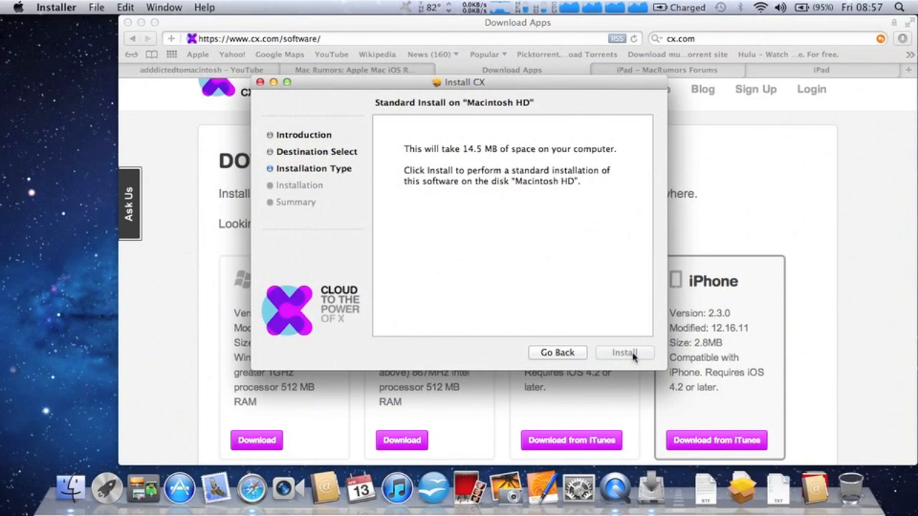
{"action": "left_click", "coordinate": [625, 352]}
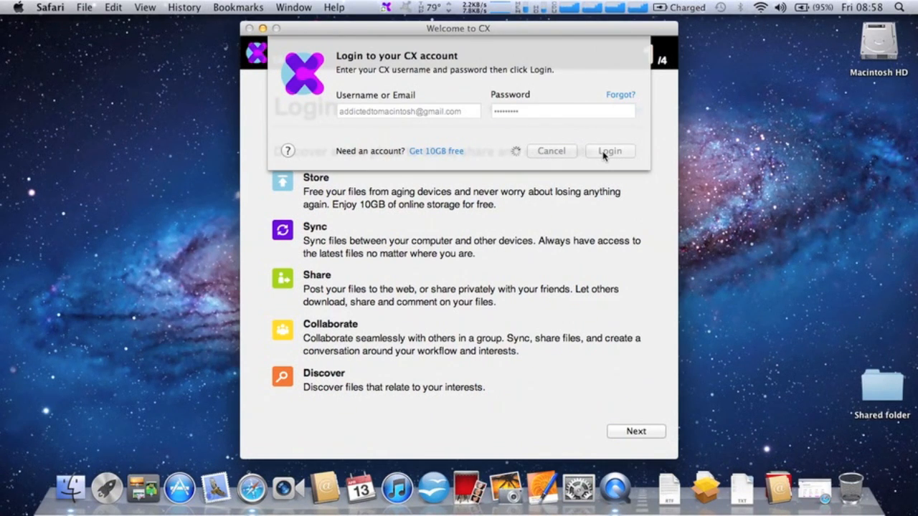
- Log in to the desktop app, keep the name MacBook Air, and finish the CX Sync folder setup
{"action": "left_click", "coordinate": [609, 151]}
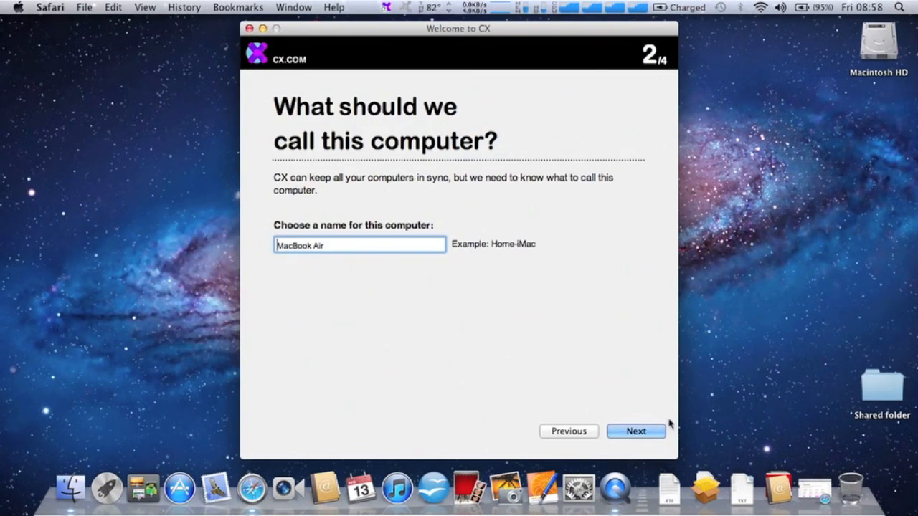
{"action": "left_click", "coordinate": [636, 431]}
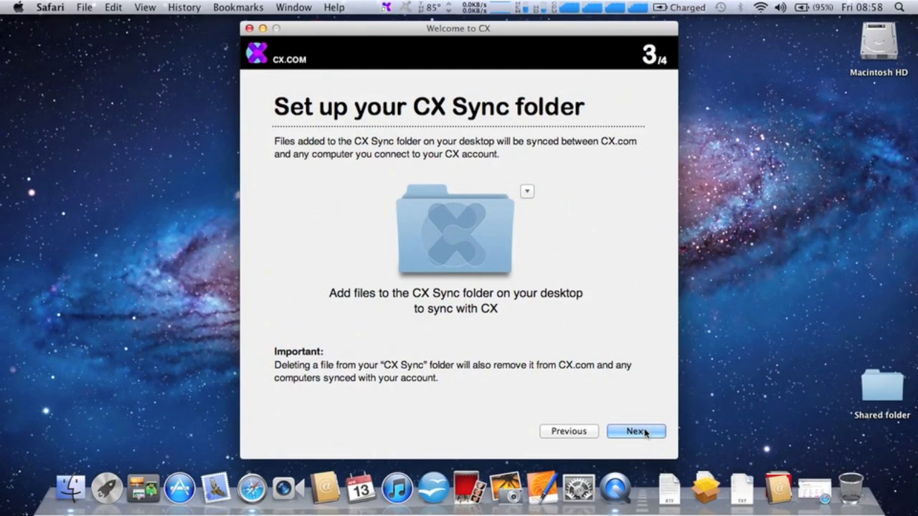
{"action": "left_click", "coordinate": [635, 431]}
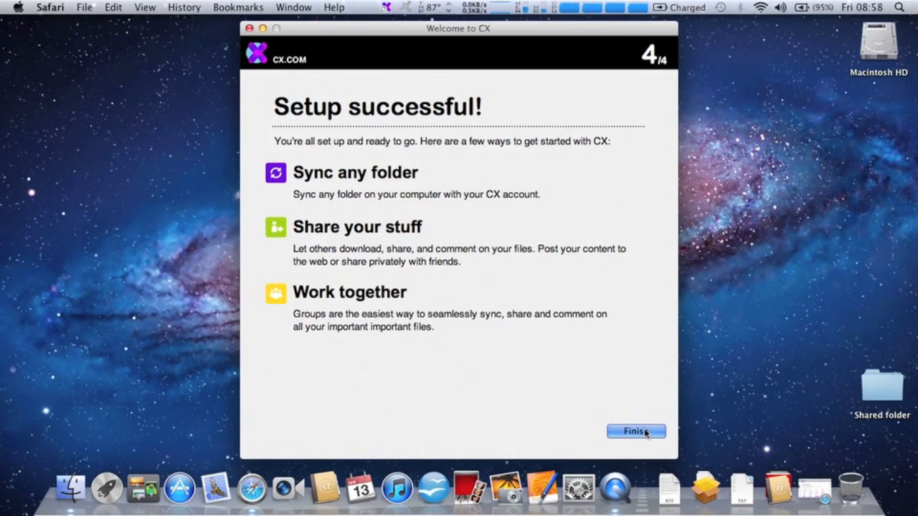
{"action": "left_click", "coordinate": [636, 431]}
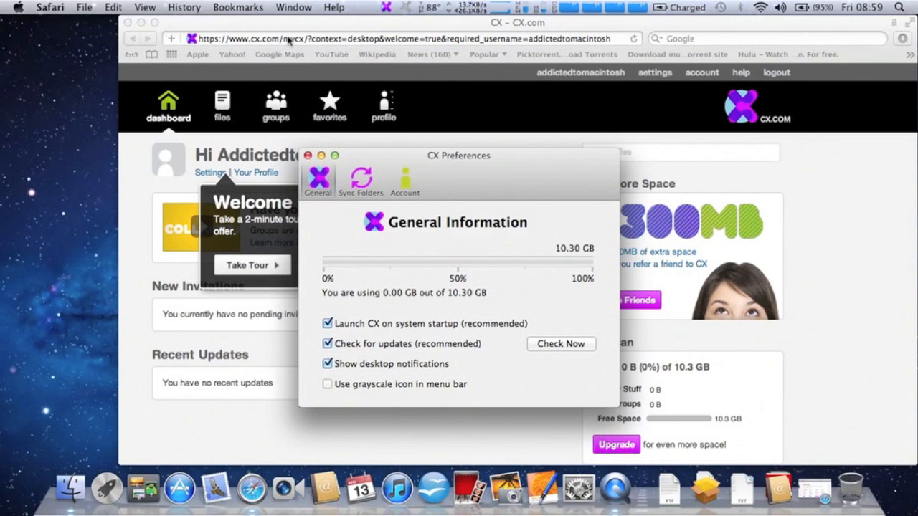
- Show the Sync Folders tab in CX Preferences
{"action": "left_click", "coordinate": [307, 155]}
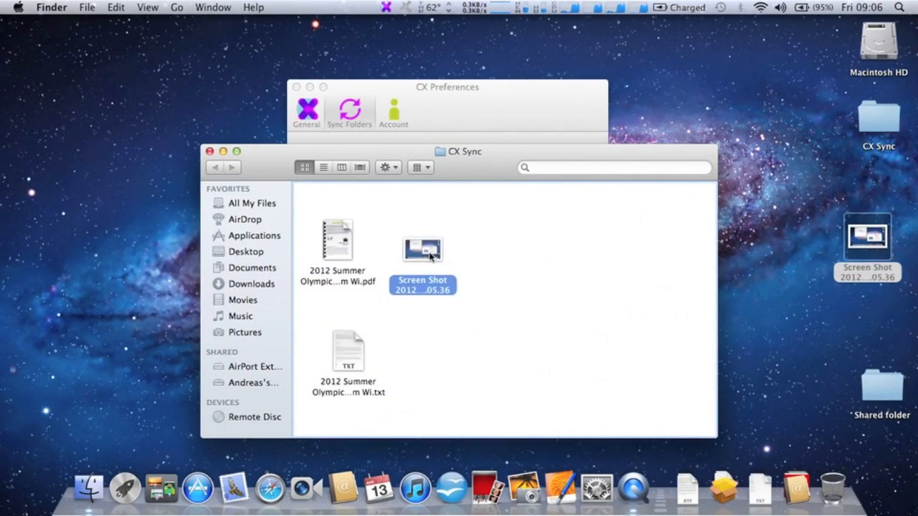
- Put the screenshot into CX Sync beside the Olympics PDF and text file, then close the window
{"action": "left_click", "coordinate": [349, 111]}
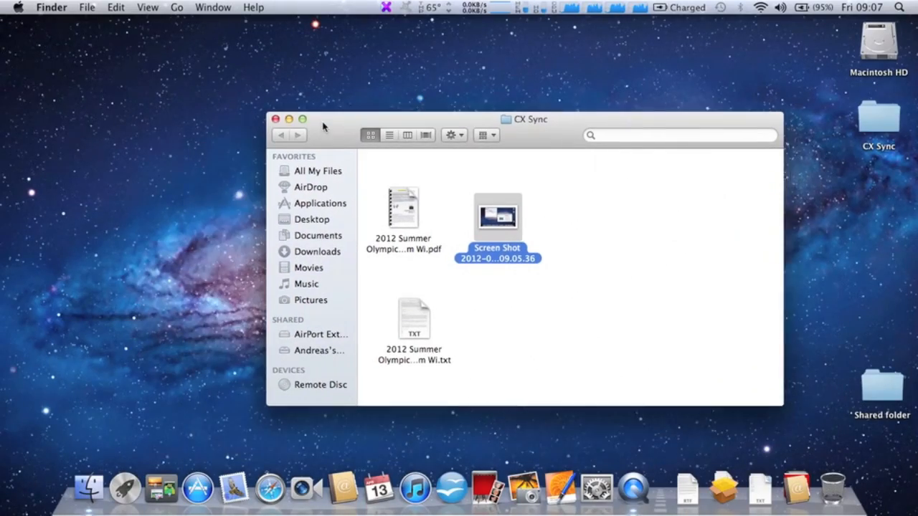
{"action": "left_click", "coordinate": [276, 119]}
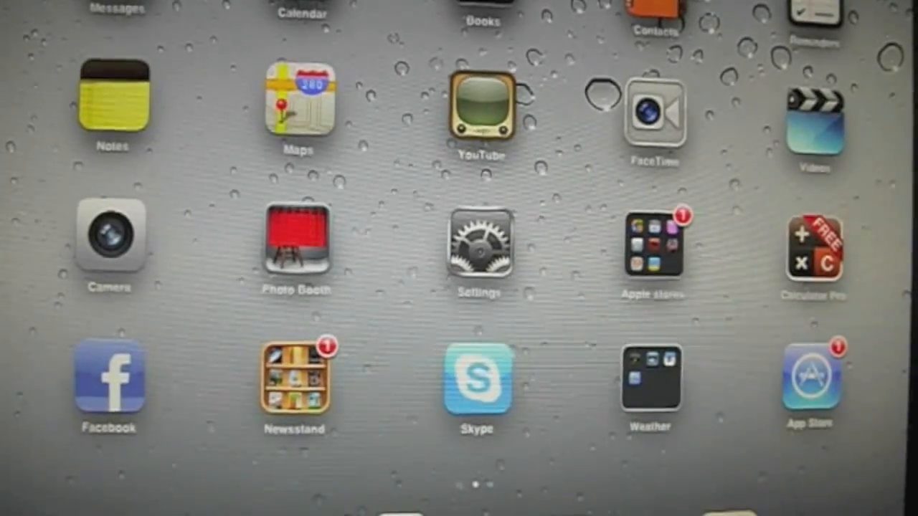
- Swipe to the folders page and launch CX from the Utilities folder
{"action": "scroll", "scroll_direction": "left", "scroll_amount": 3}
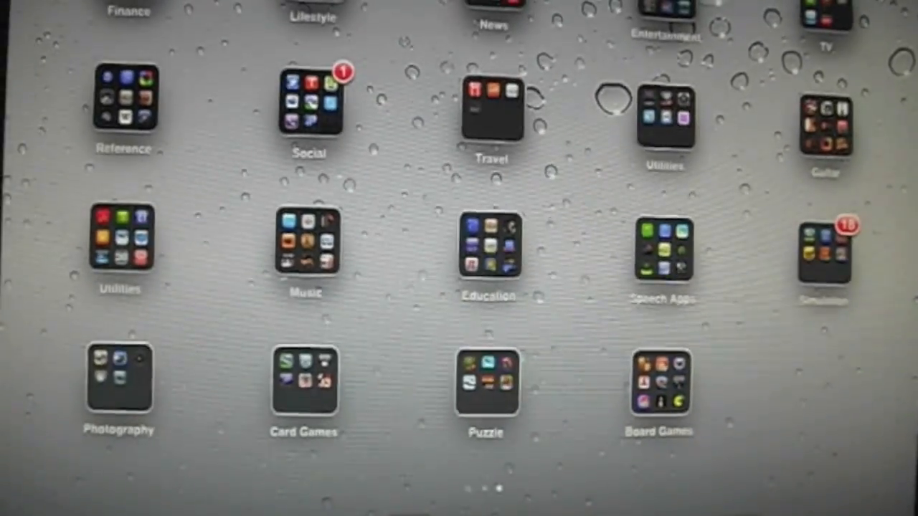
{"action": "left_click", "coordinate": [664, 119]}
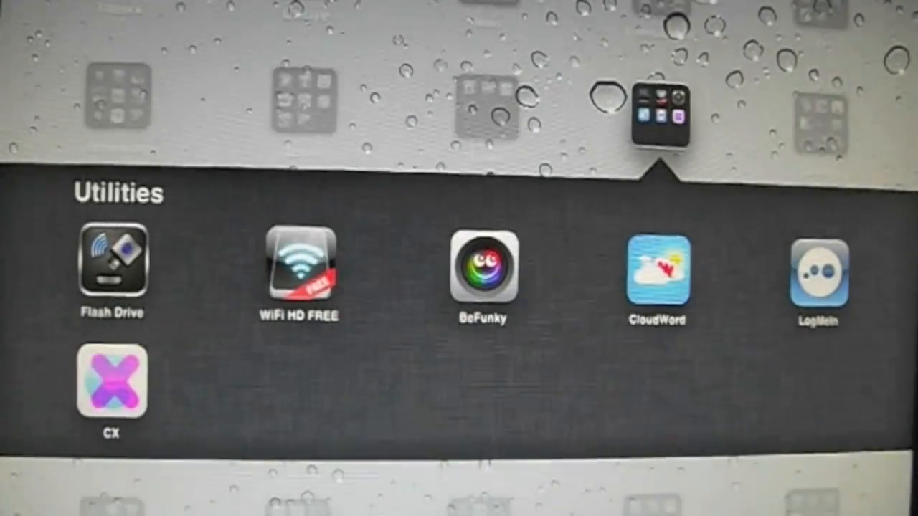
{"action": "left_click", "coordinate": [818, 280]}
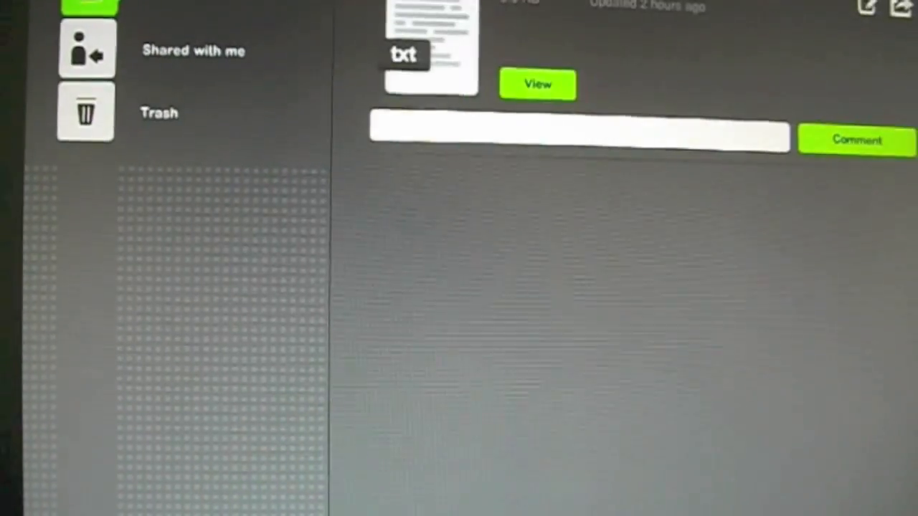
- Select the synced PDF in the file list to show its details panel
{"action": "left_click", "coordinate": [537, 84]}
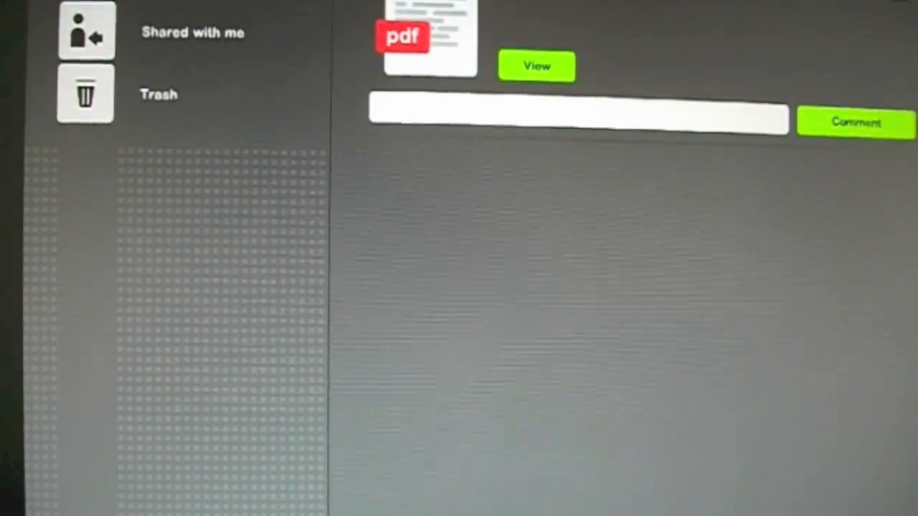
- View the London 2012 Olympics PDF and scroll through its pages
{"action": "left_click", "coordinate": [537, 66]}
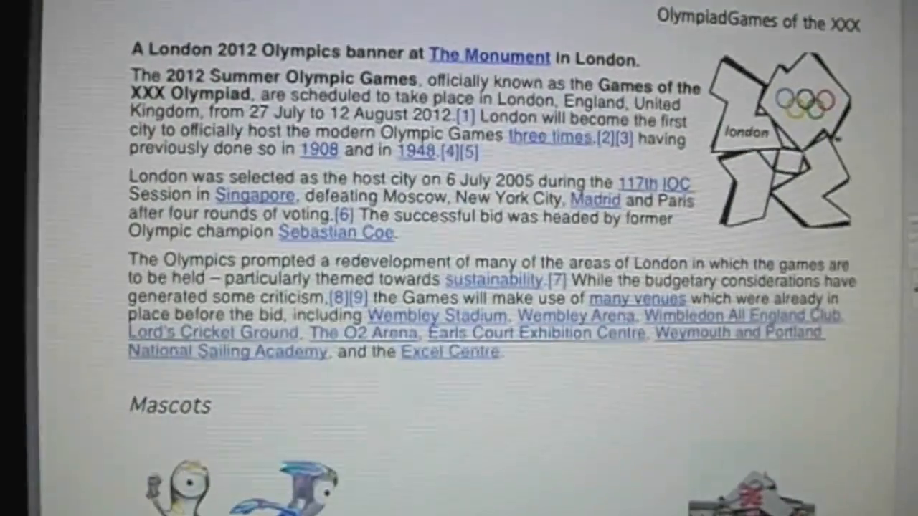
{"action": "scroll", "scroll_direction": "down", "scroll_amount": 3}
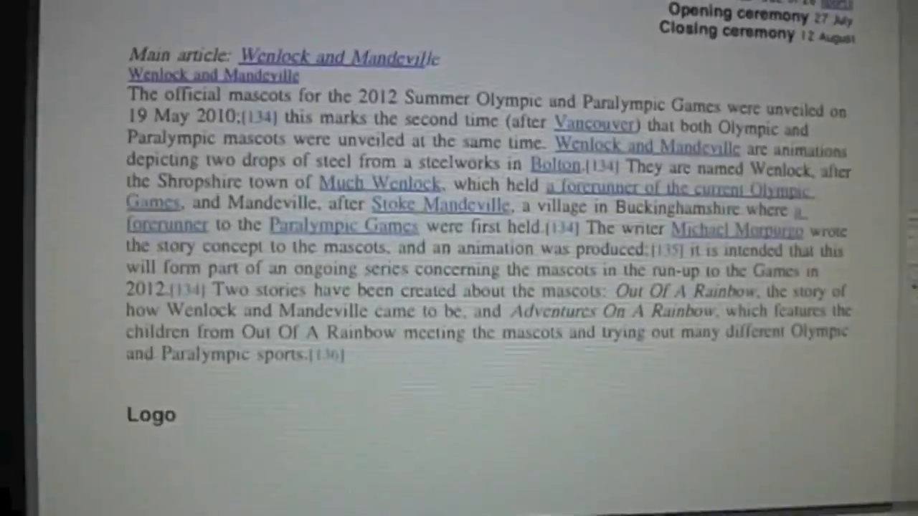
{"action": "scroll", "scroll_direction": "down", "scroll_amount": 3}
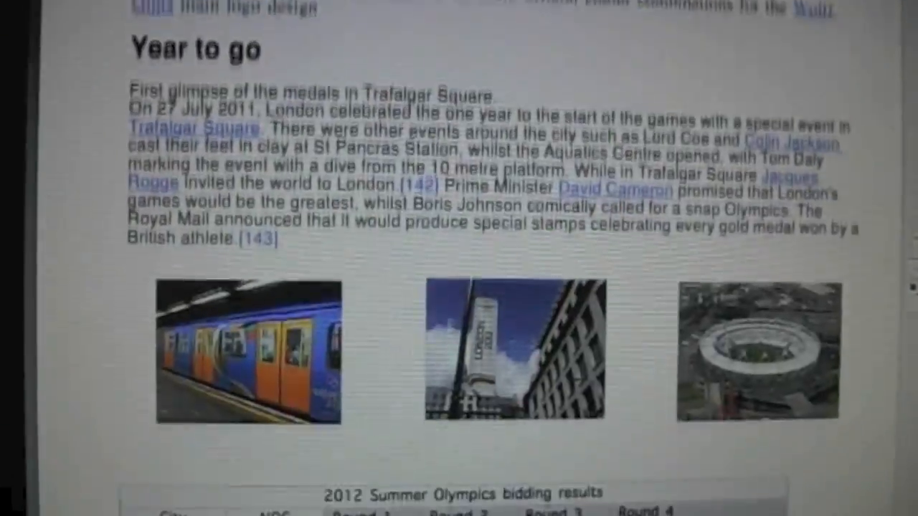
{"action": "scroll", "scroll_direction": "down", "scroll_amount": 3}
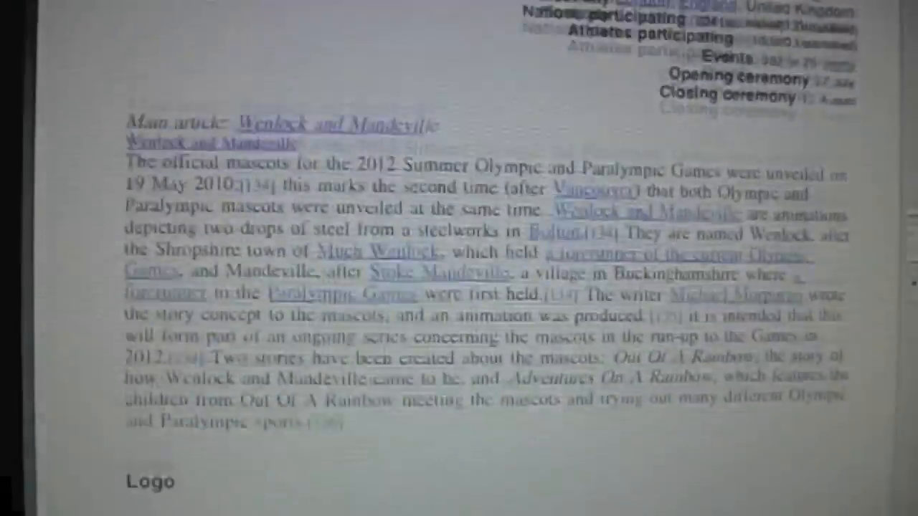
{"action": "scroll", "scroll_direction": "up", "scroll_amount": 3}
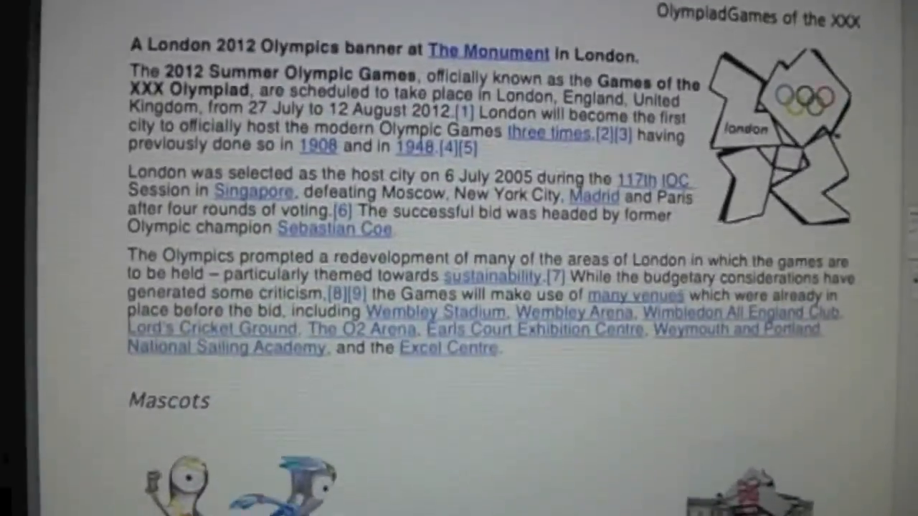